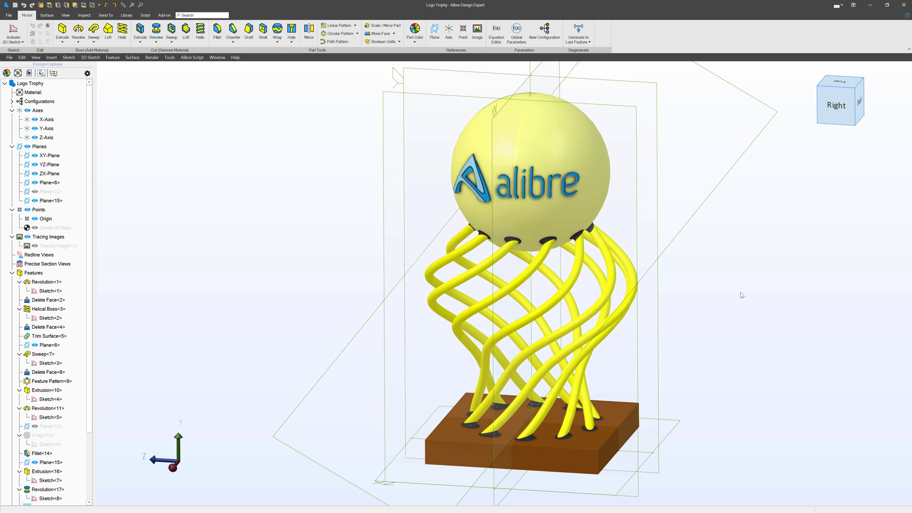
{"action": "mouse_move", "coordinate": [685, 278]}
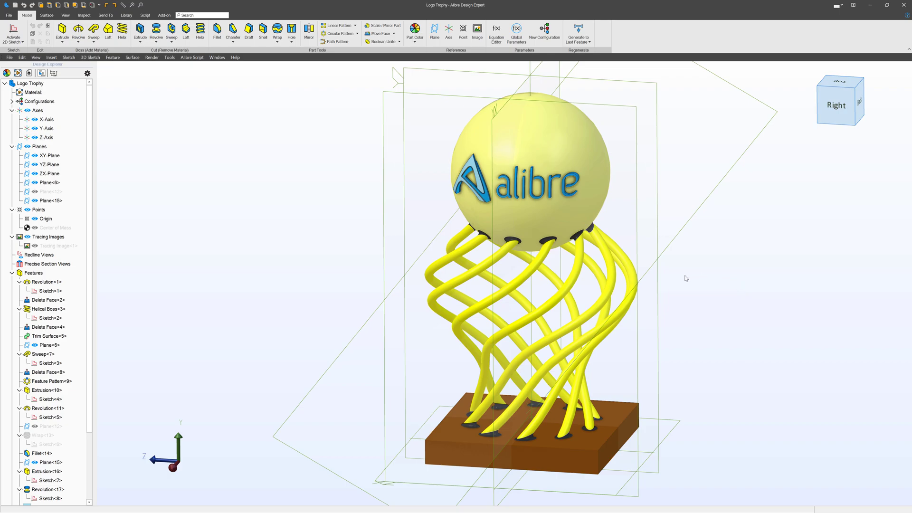
{"action": "mouse_move", "coordinate": [420, 304]}
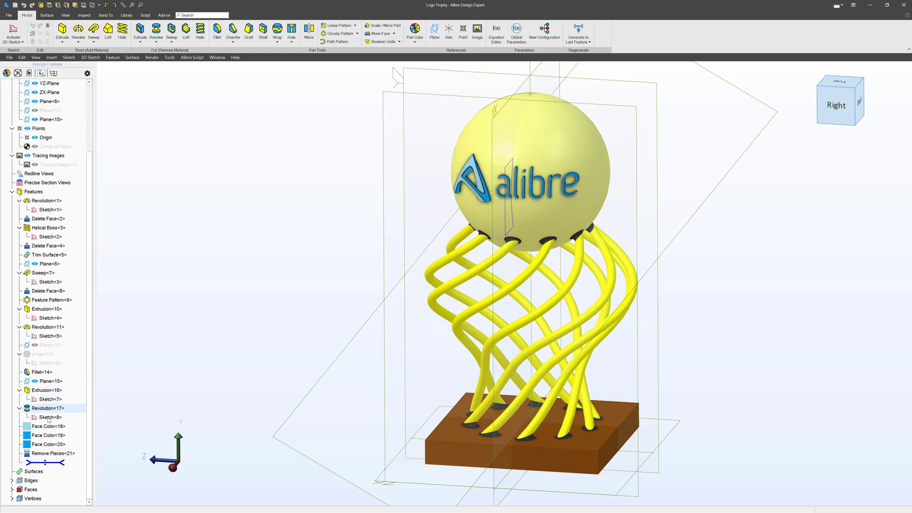
Step: Roll the history back to just after Plane<15> and select that plane
{"action": "left_click", "coordinate": [48, 381]}
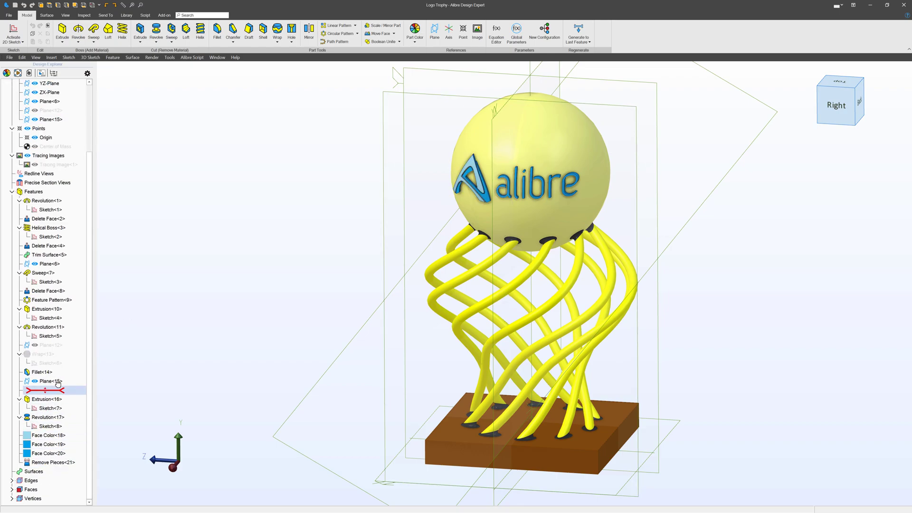
{"action": "left_click", "coordinate": [50, 381]}
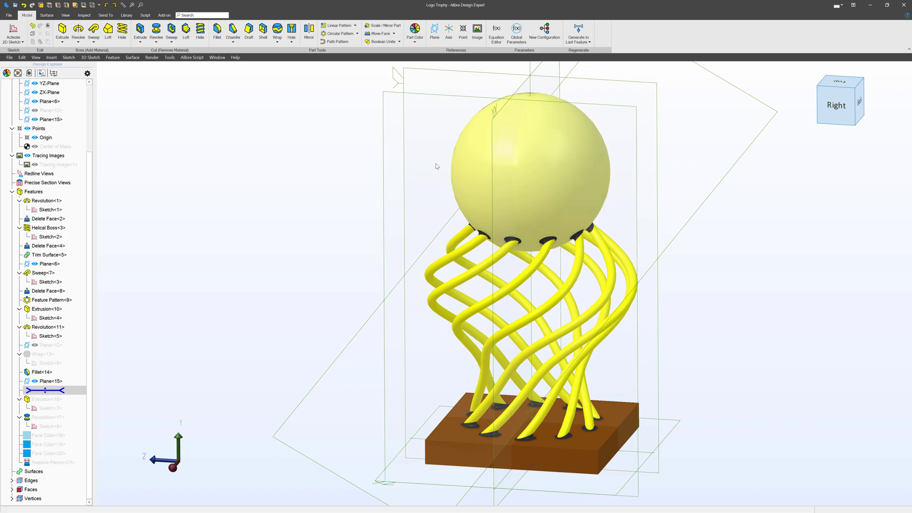
{"action": "mouse_move", "coordinate": [365, 95]}
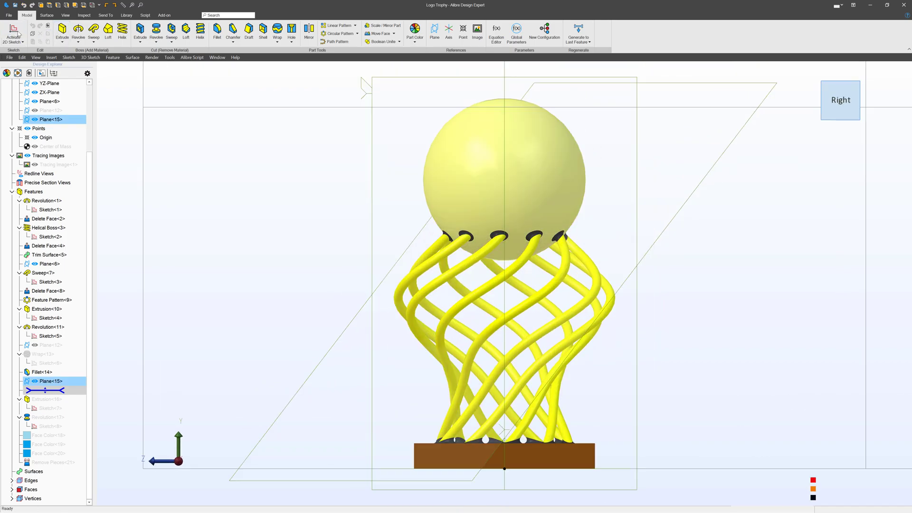
Step: Import Alibre-A.svg into a new sketch on Plane<15> with adjusted placement offsets
{"action": "right_click", "coordinate": [323, 145]}
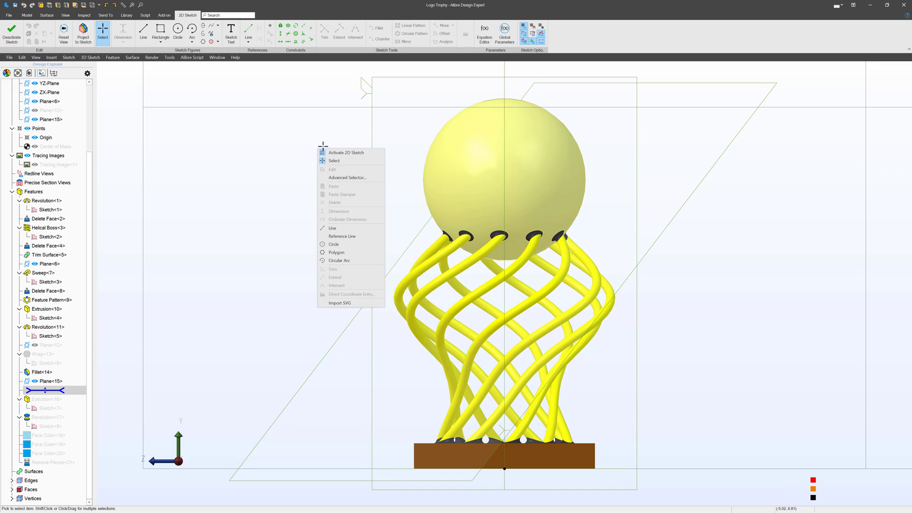
{"action": "mouse_move", "coordinate": [346, 303]}
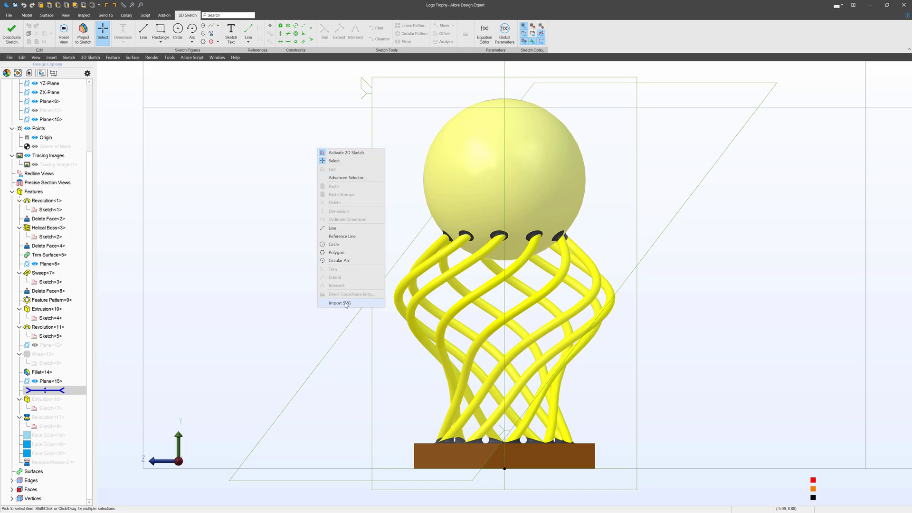
{"action": "left_click", "coordinate": [339, 304]}
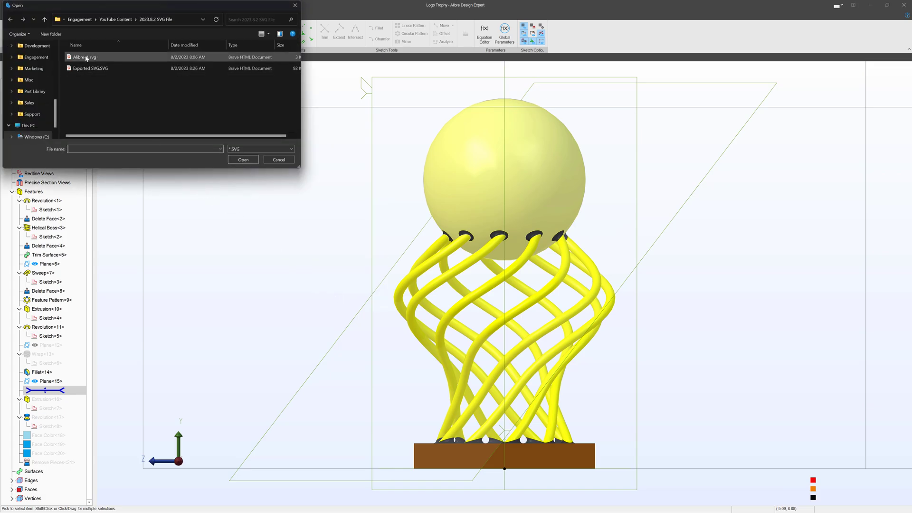
{"action": "left_click", "coordinate": [85, 56]}
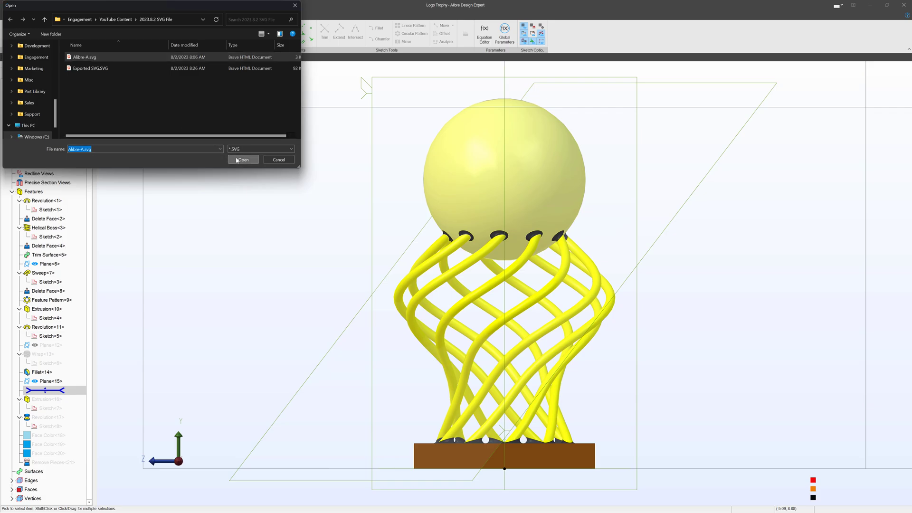
{"action": "left_click", "coordinate": [243, 160]}
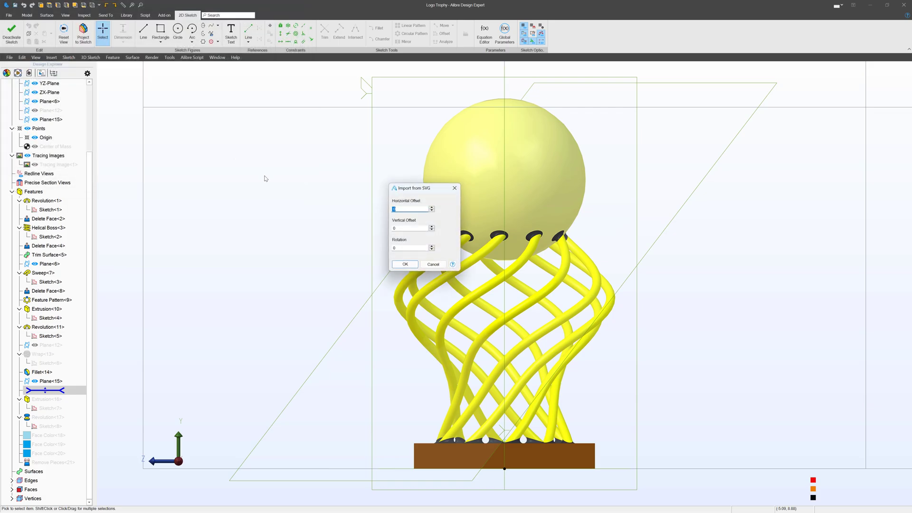
{"action": "left_click", "coordinate": [411, 227]}
{"action": "type", "text": "5"}
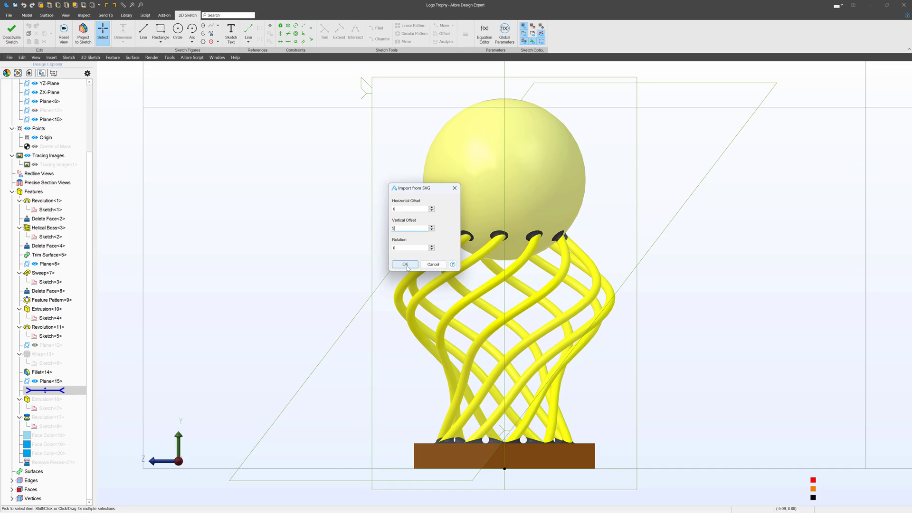
{"action": "left_click", "coordinate": [406, 266]}
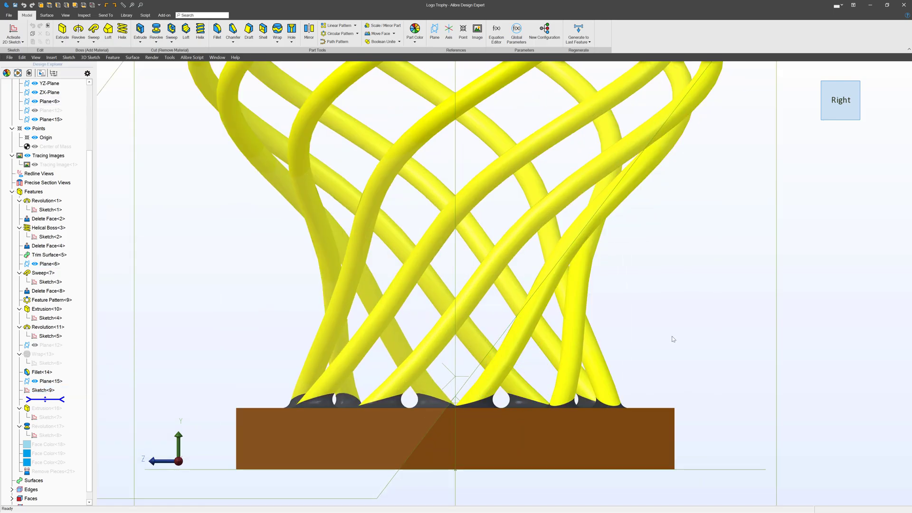
Step: Edit Sketch<9> and move the A logo figures onto the front face of the sphere
{"action": "right_click", "coordinate": [42, 390]}
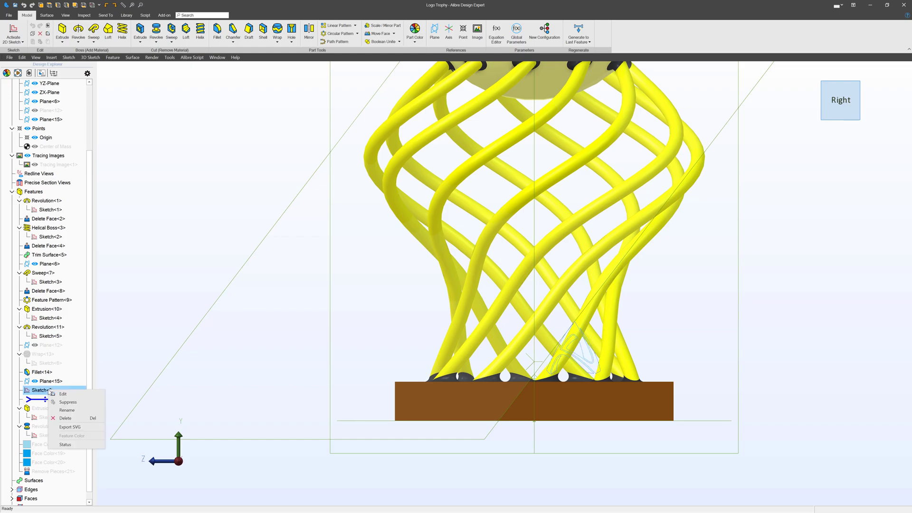
{"action": "left_click", "coordinate": [63, 394]}
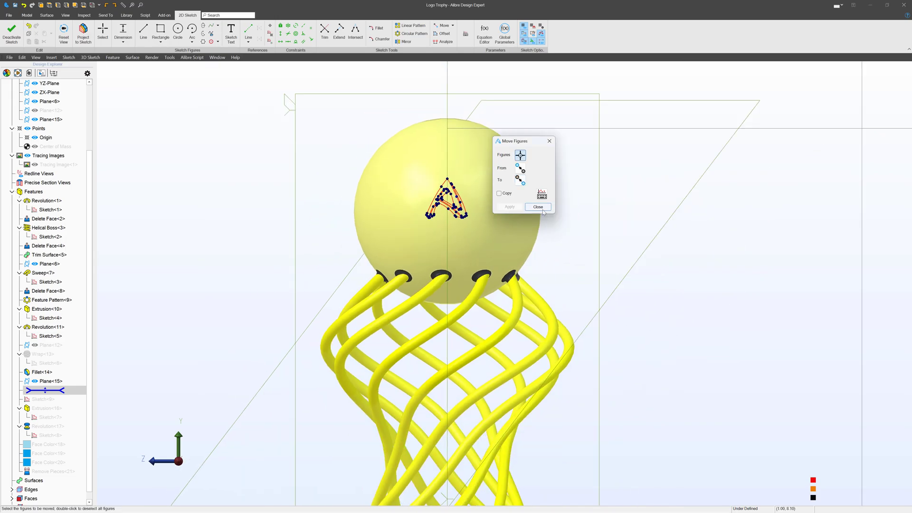
{"action": "left_click", "coordinate": [537, 206]}
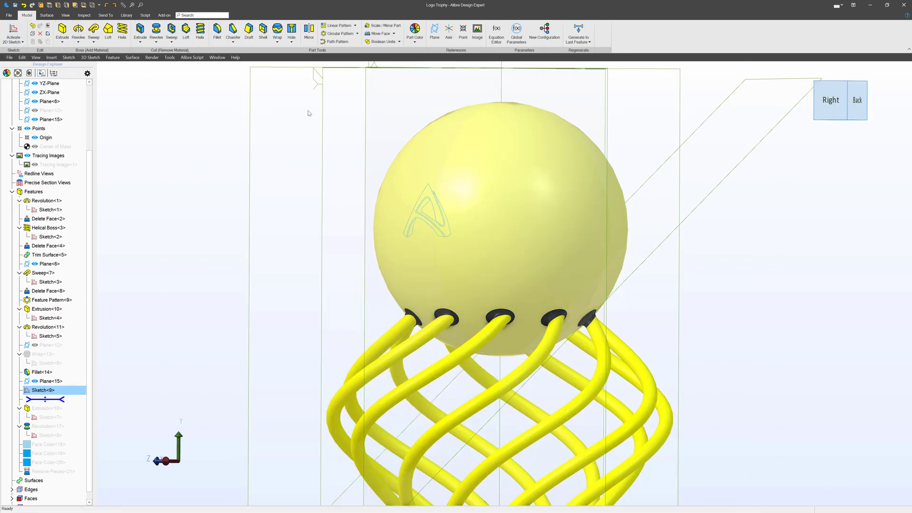
Step: Wrap Sketch<9>'s A logo onto the sphere's surface as Wrap<22>
{"action": "left_click", "coordinate": [277, 31]}
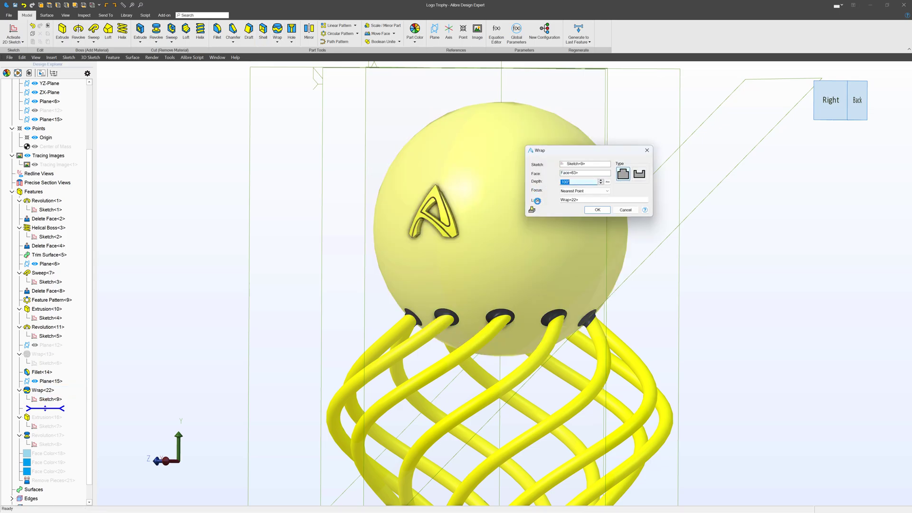
{"action": "left_click", "coordinate": [597, 209]}
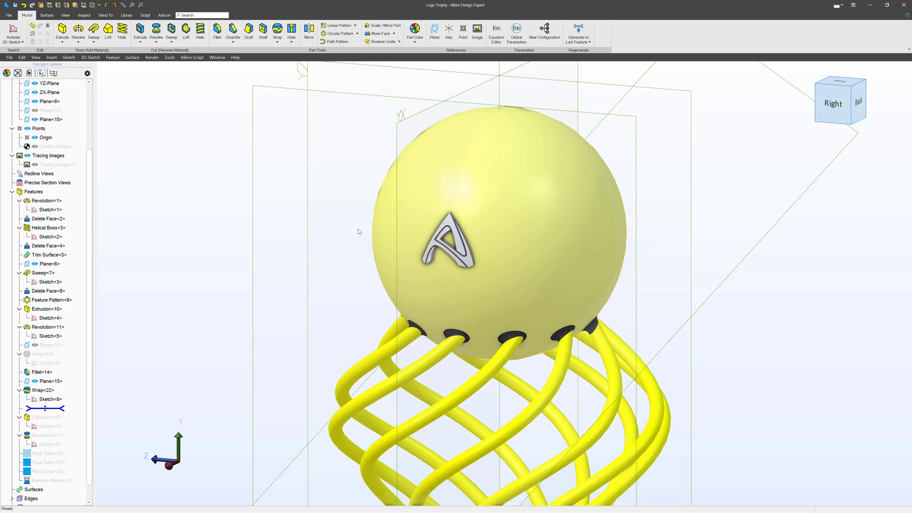
Step: Advance the rollback past Extrusion<16> to restore the extruded alibre lettering
{"action": "left_click", "coordinate": [48, 418]}
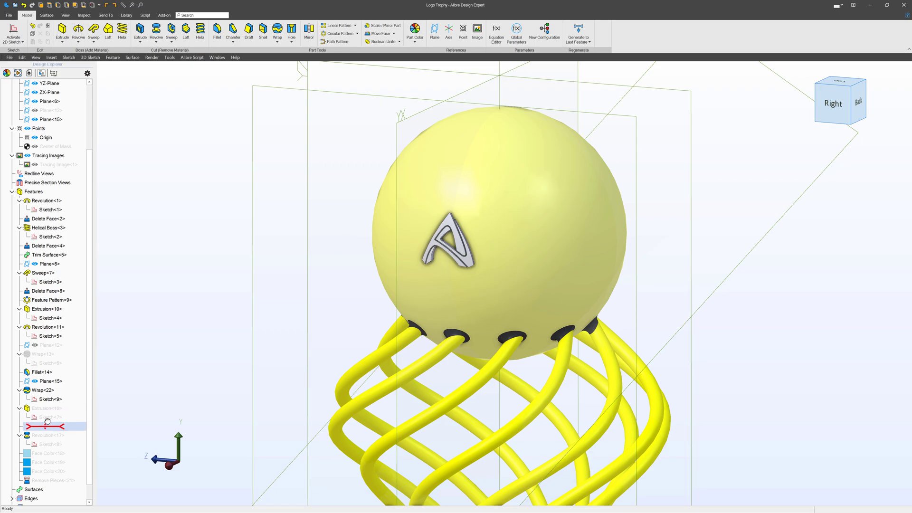
{"action": "left_click", "coordinate": [45, 408]}
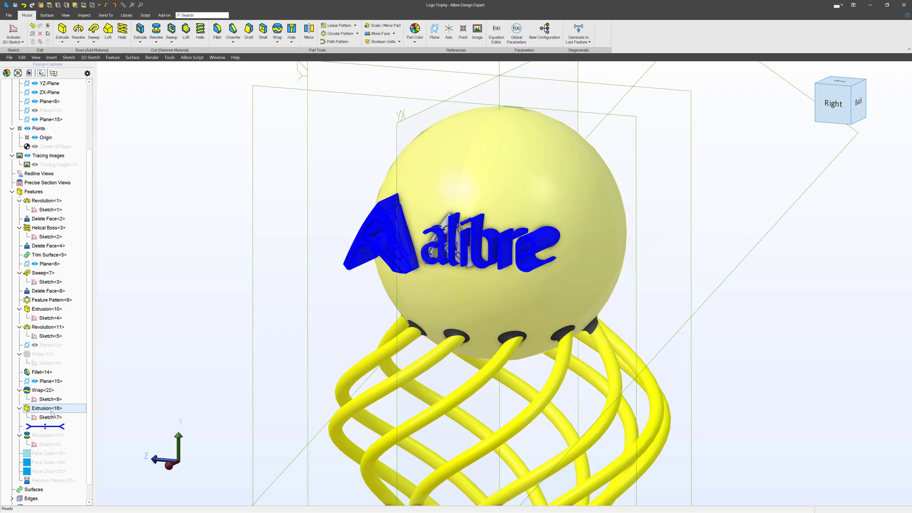
Step: Export Sketch<7>'s lettering as Sketch.SVG in the SVG folder, without reference figures
{"action": "right_click", "coordinate": [48, 417]}
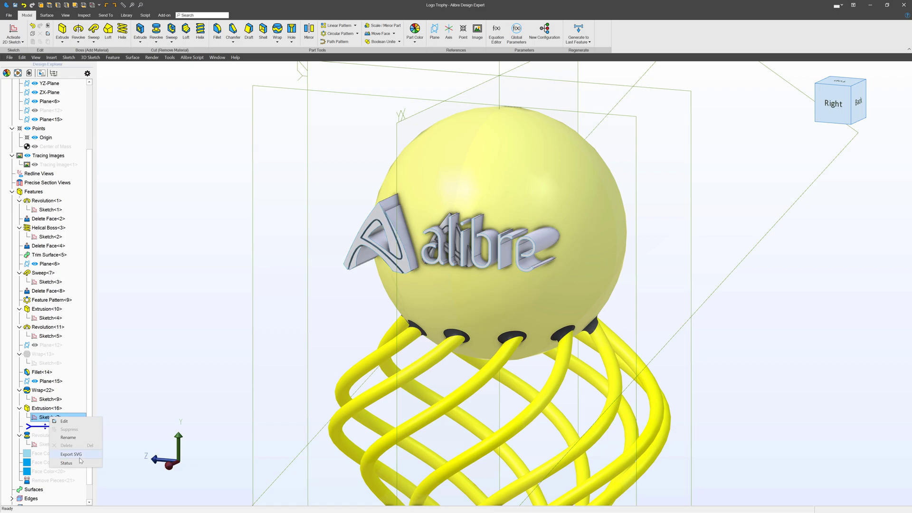
{"action": "mouse_move", "coordinate": [69, 463]}
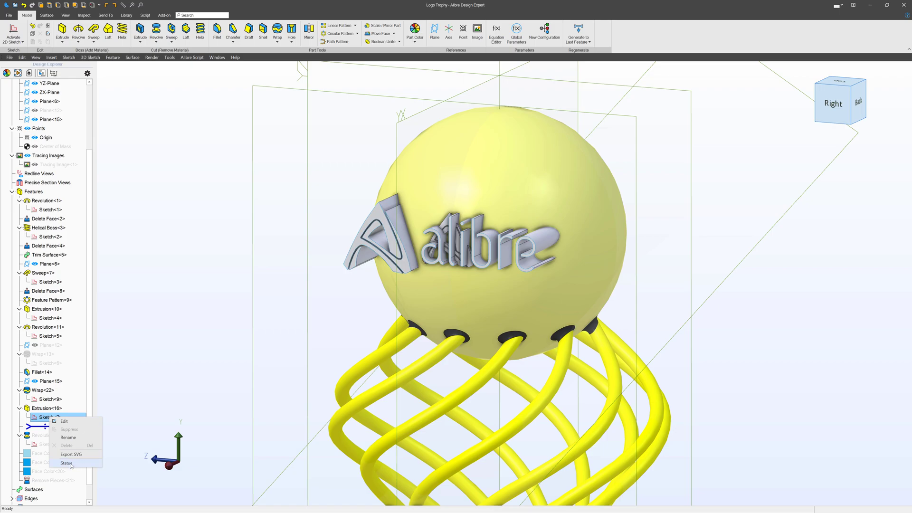
{"action": "left_click", "coordinate": [71, 454]}
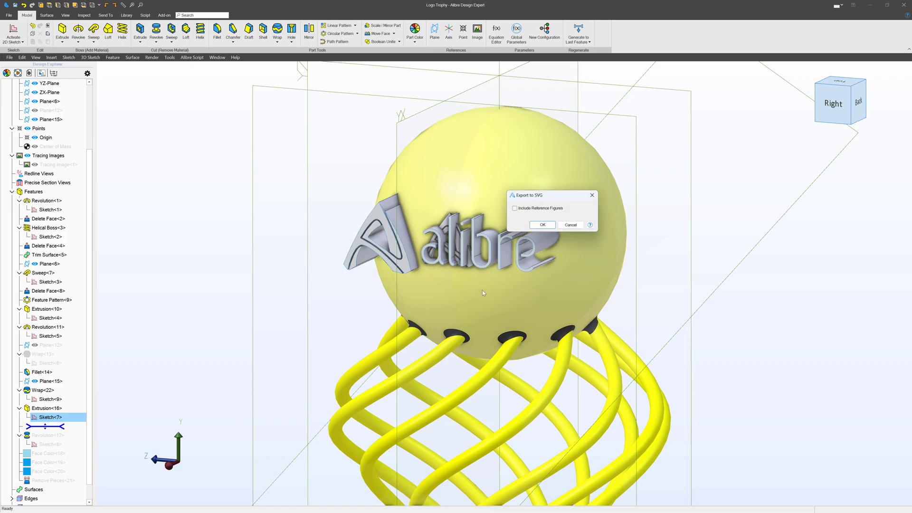
{"action": "left_click", "coordinate": [541, 224]}
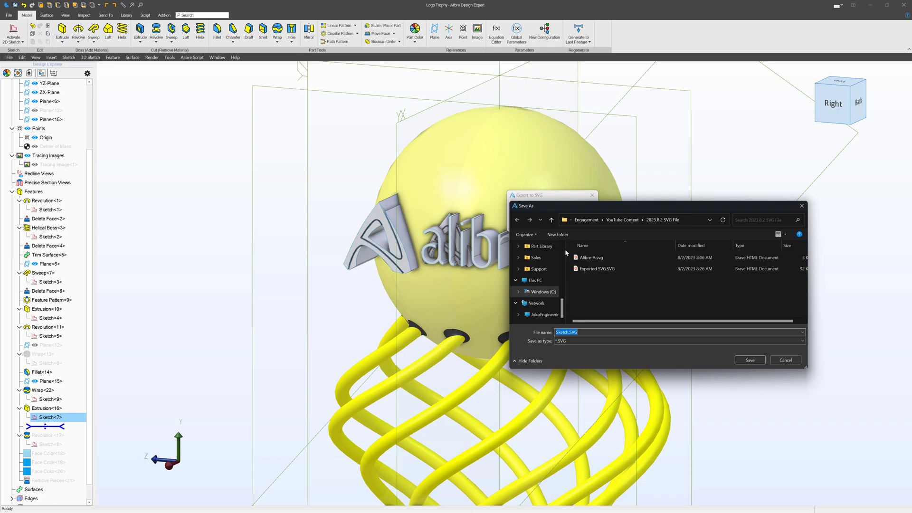
{"action": "left_click", "coordinate": [750, 359]}
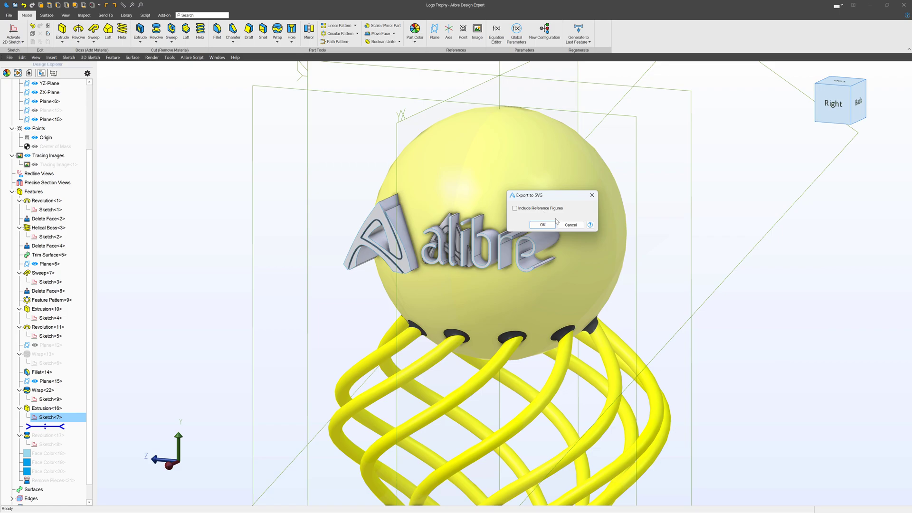
{"action": "left_click", "coordinate": [541, 225]}
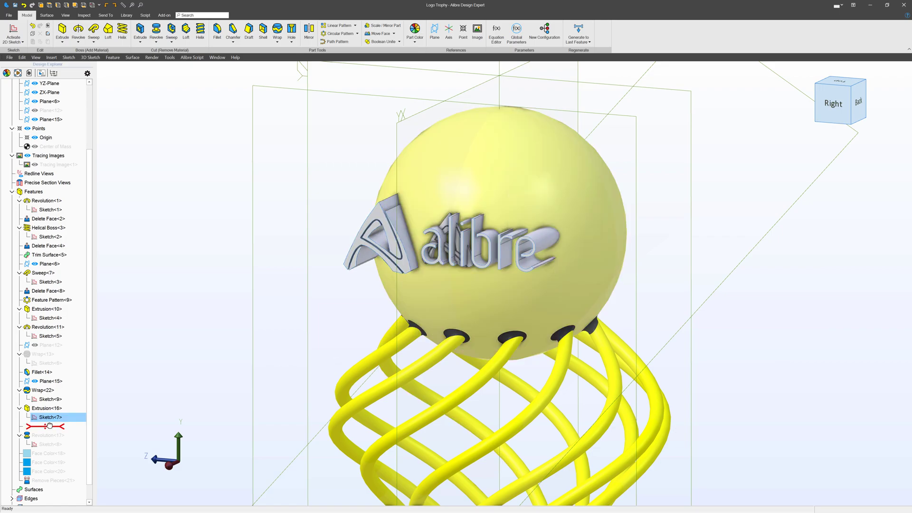